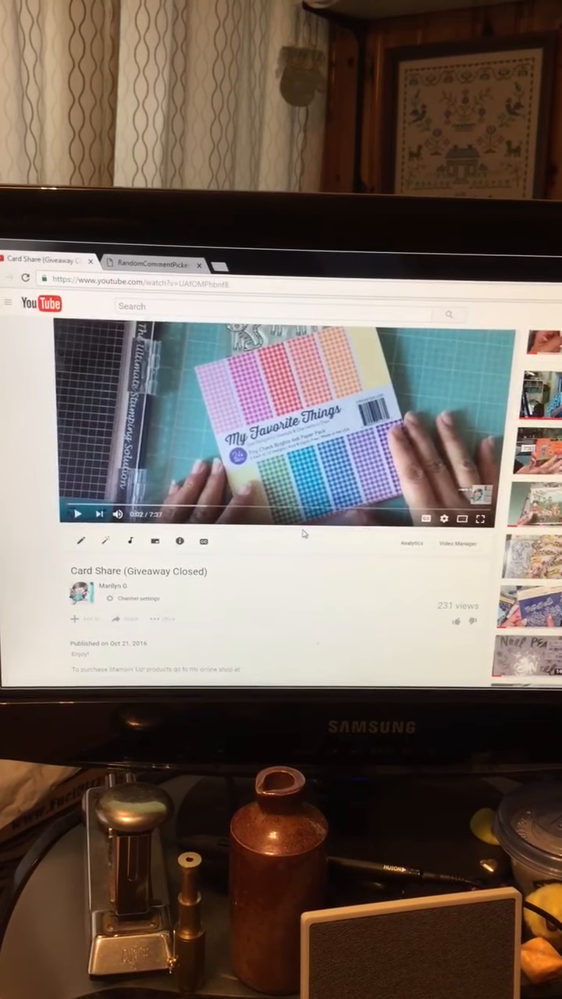
- Scroll past the description to reach the comments on the Card Share giveaway video
scroll(down, 3)
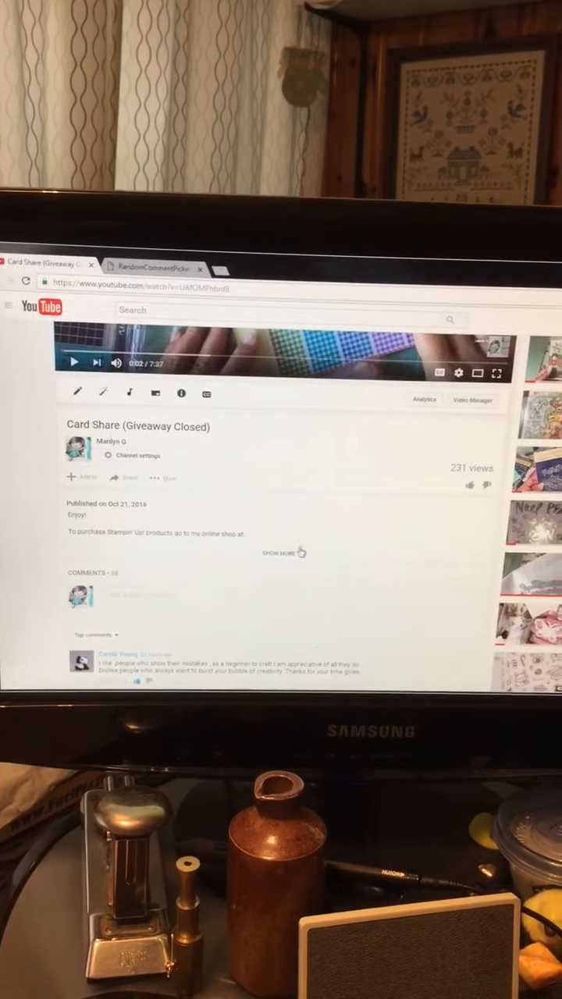
scroll(down, 3)
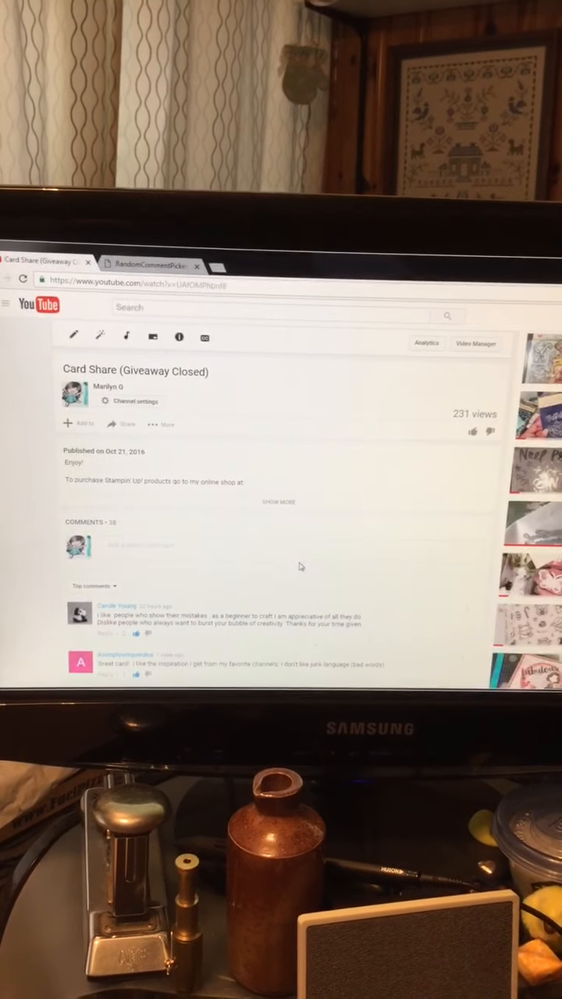
scroll(down, 3)
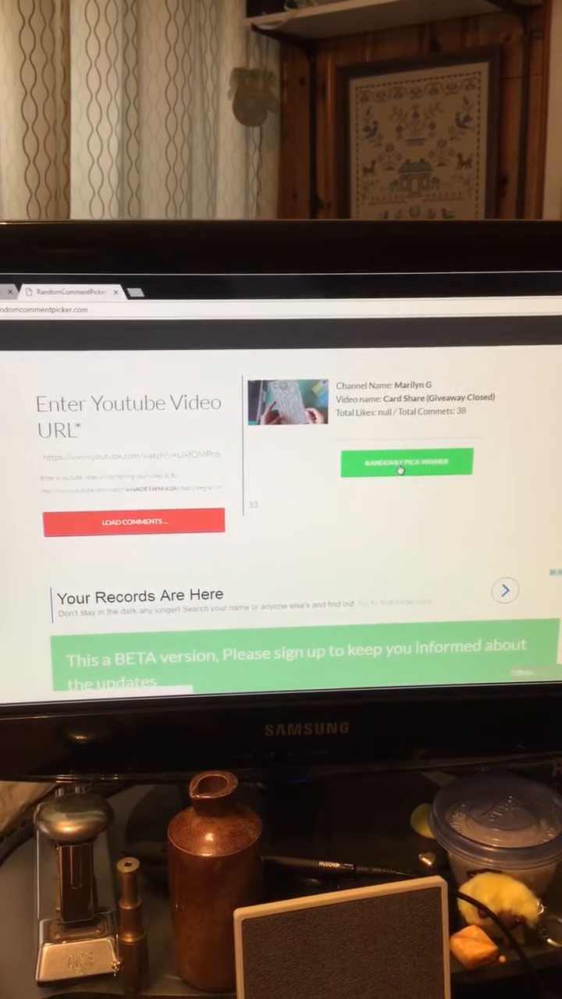
- Pick a random winner from the 38 loaded giveaway comments
click(406, 462)
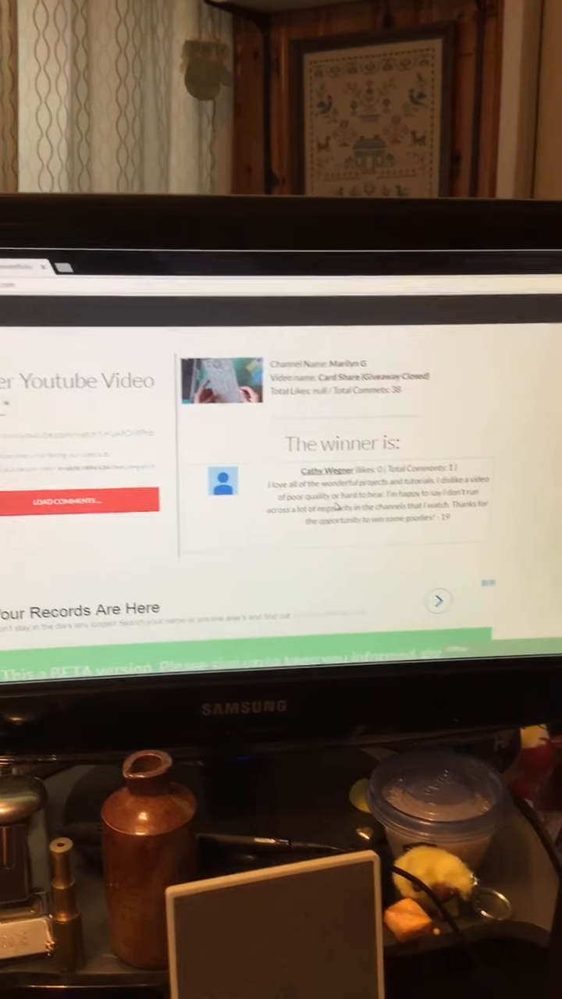